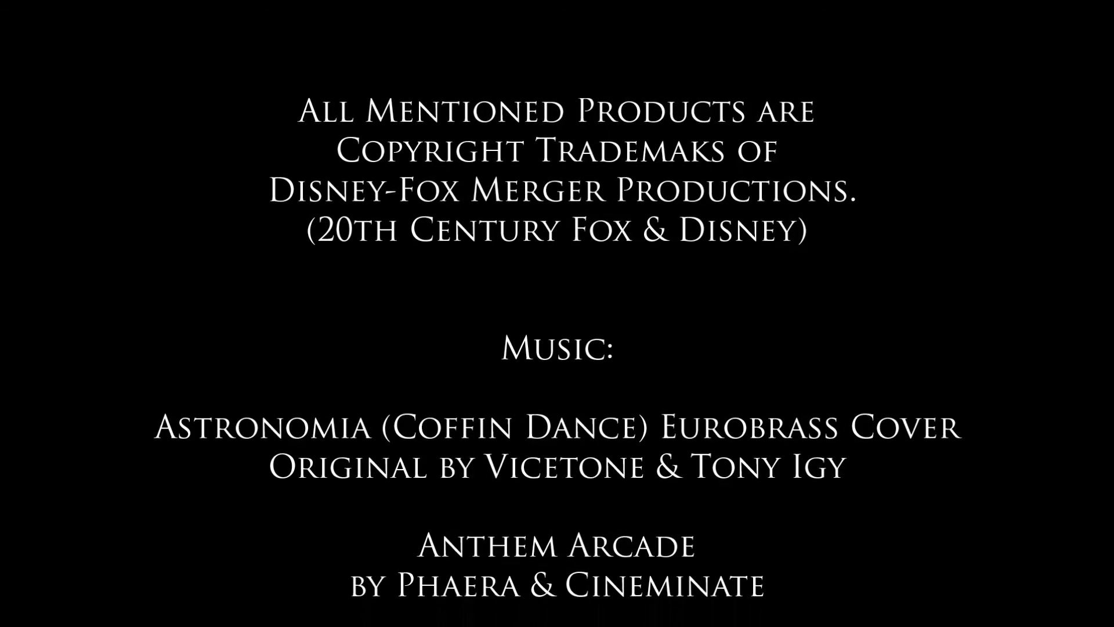
{"action": "scroll", "scroll_direction": "down", "scroll_amount": 3}
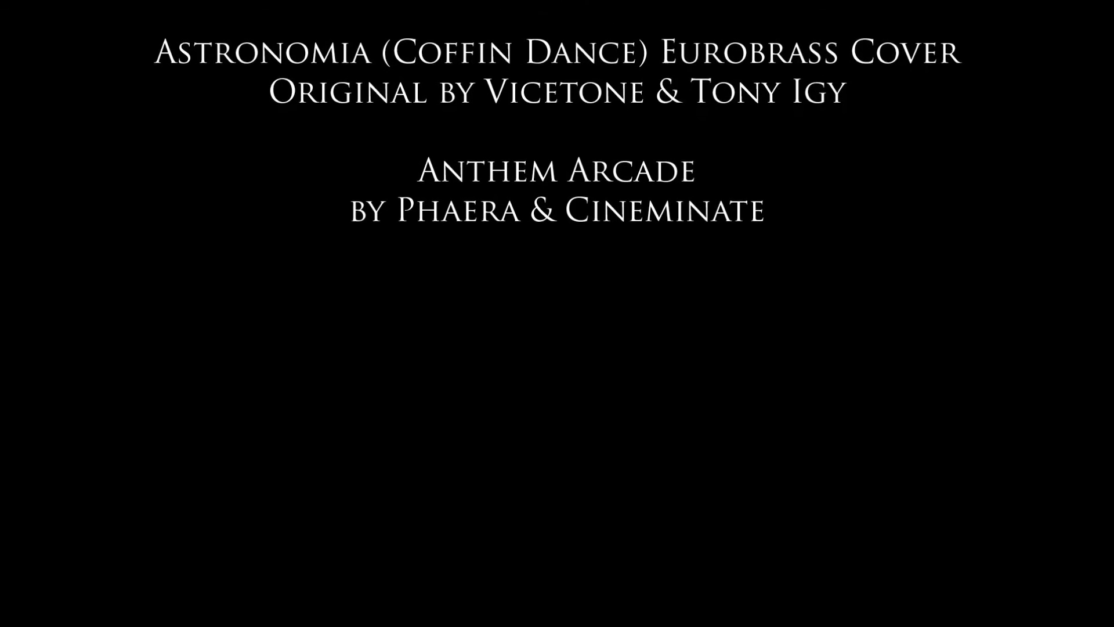
{"action": "scroll", "scroll_direction": "up", "scroll_amount": 3}
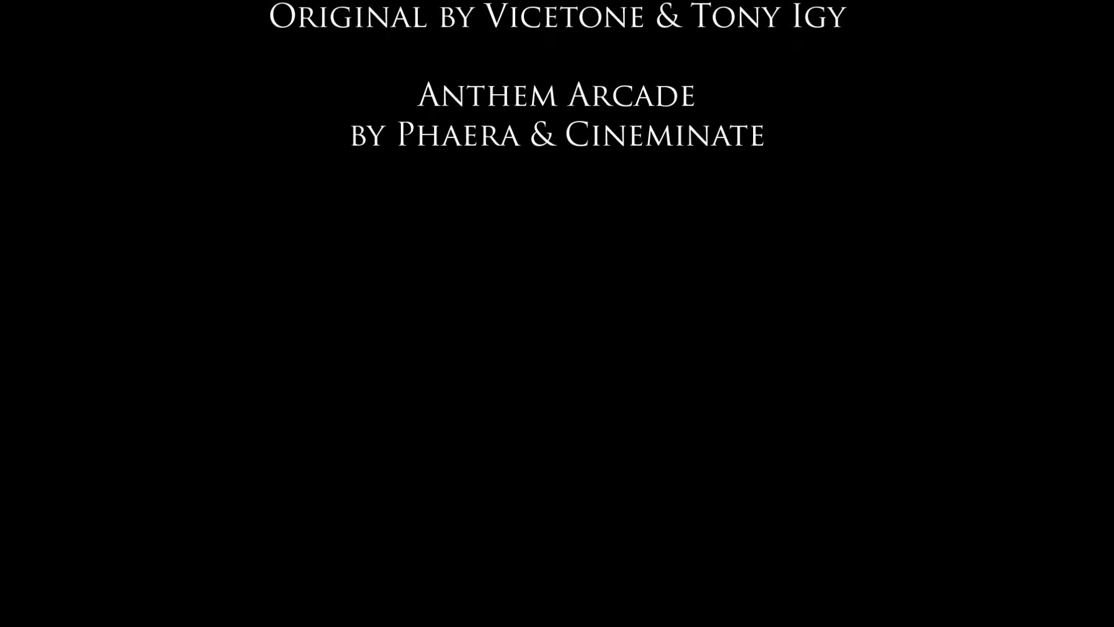